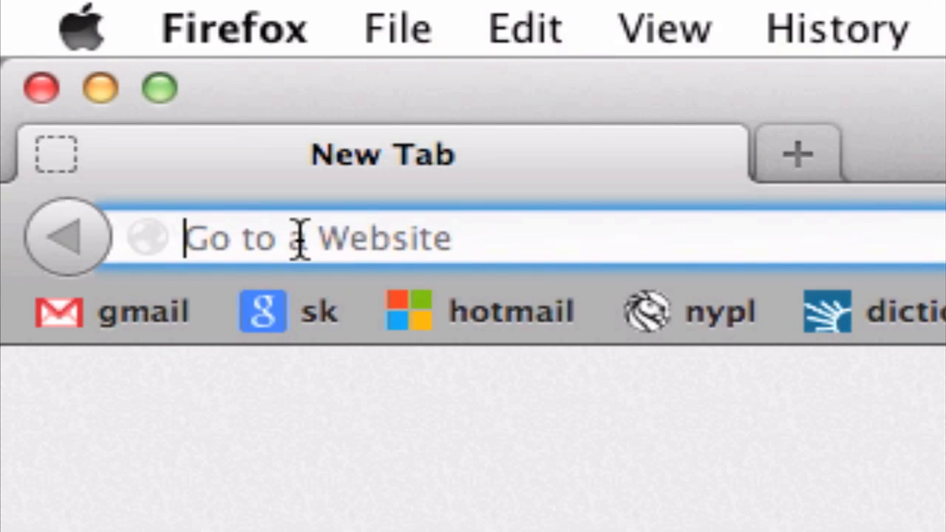
Step: Go to drive.google.com to reach the My Drive page
type("drive.google.com/#my-drive")
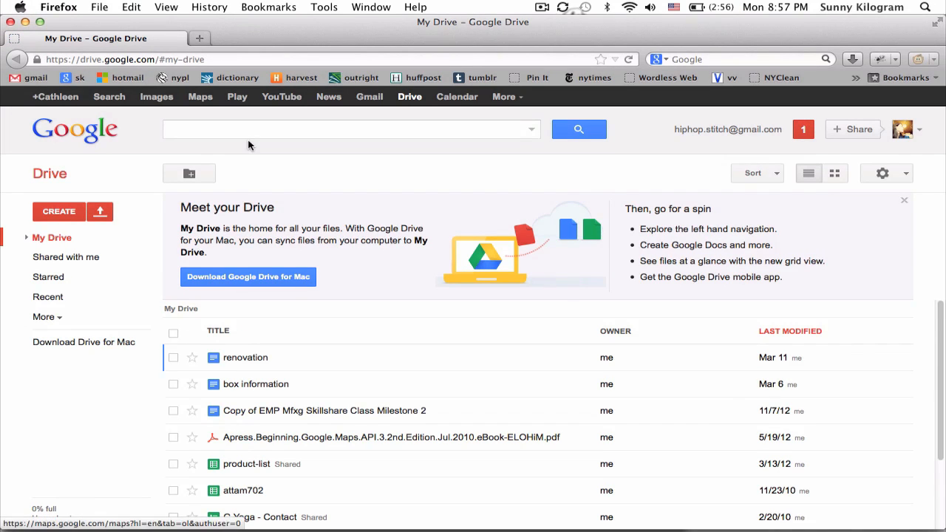
mouse_move(151, 134)
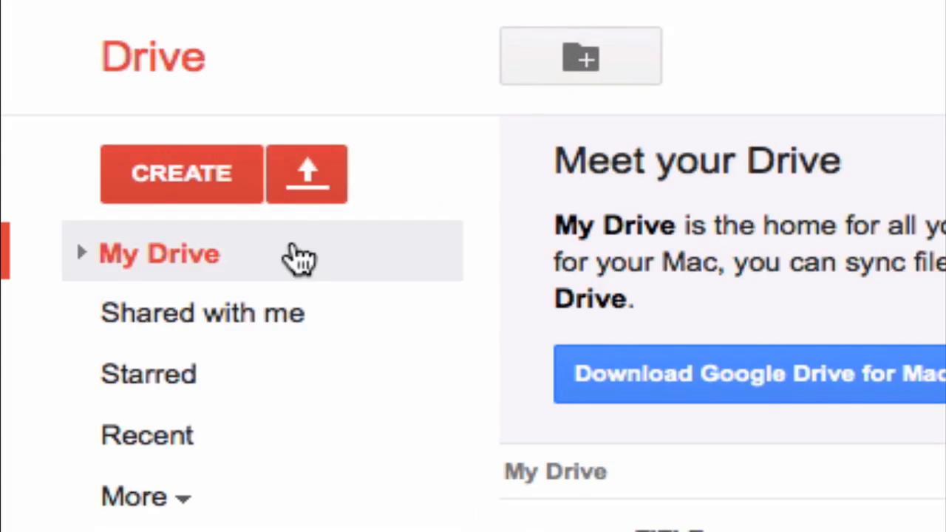
mouse_move(308, 174)
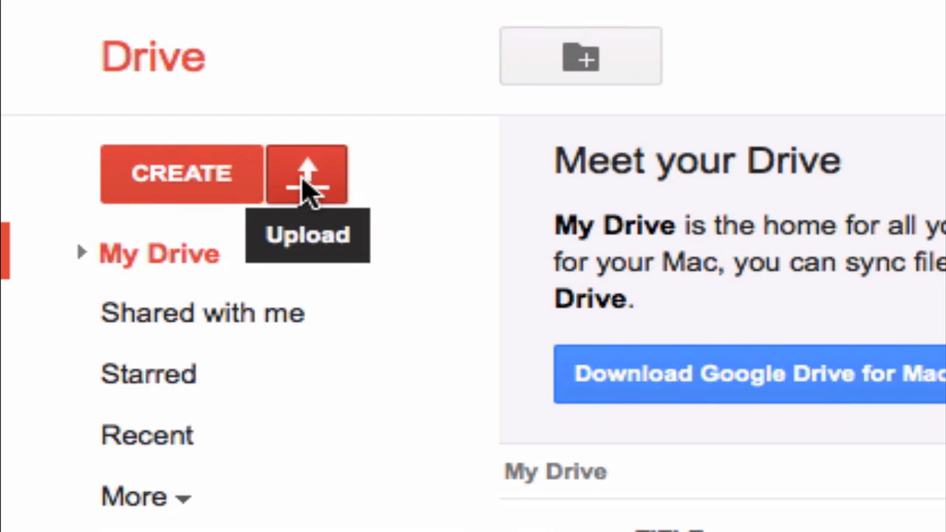
Step: Start a Files... upload from the red Upload arrow beside CREATE
left_click(307, 174)
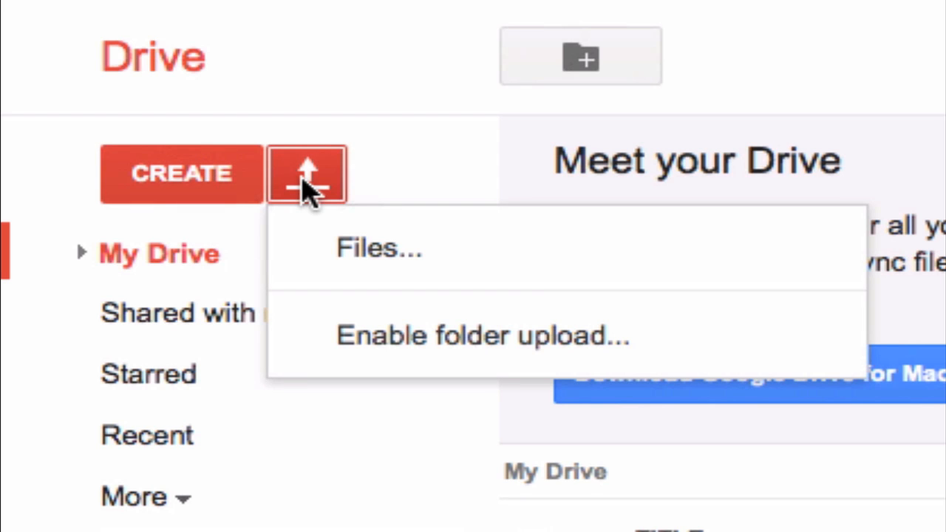
mouse_move(362, 248)
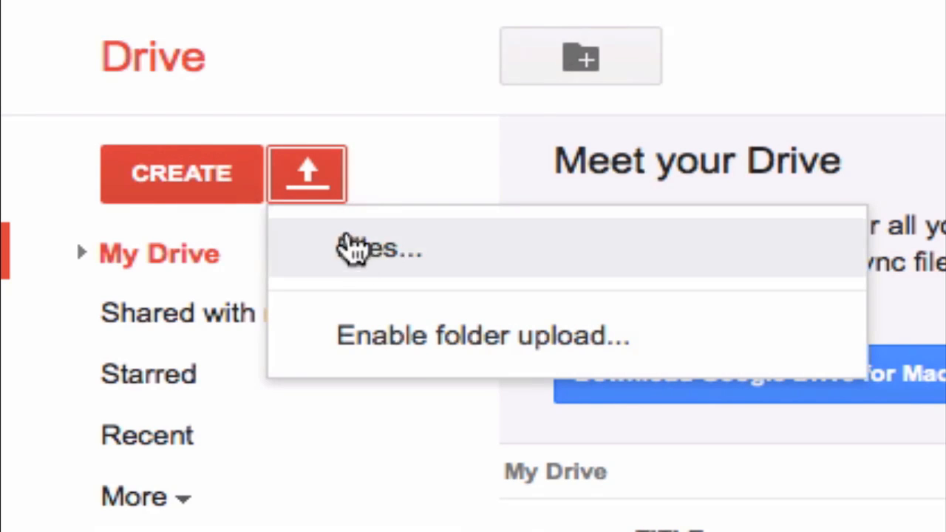
left_click(378, 248)
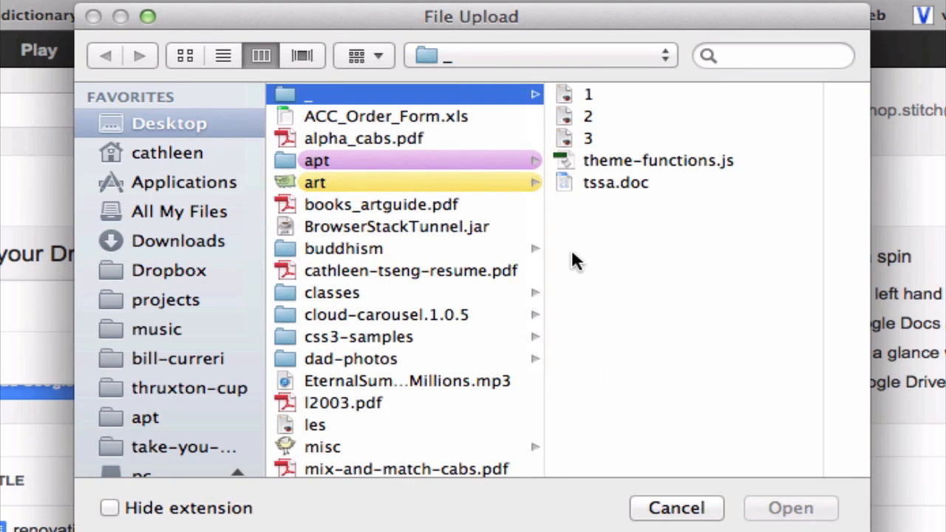
mouse_move(606, 160)
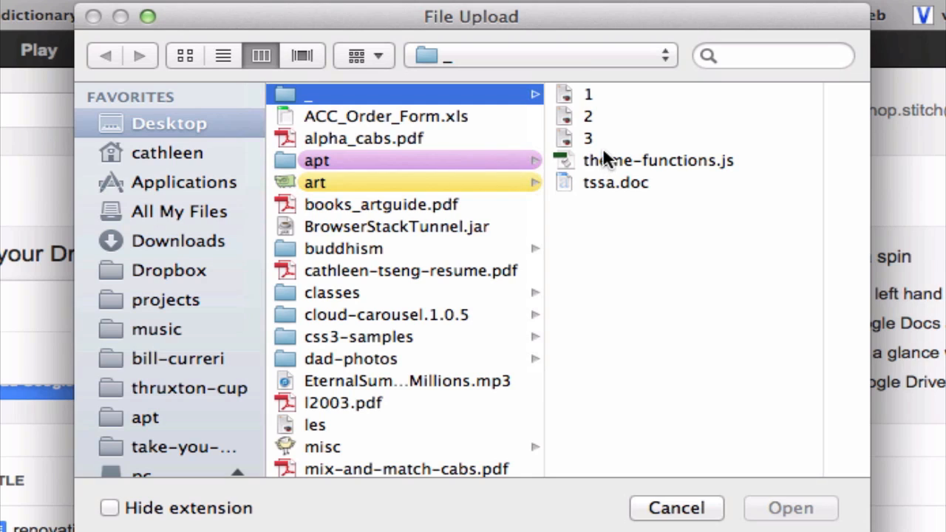
mouse_move(606, 155)
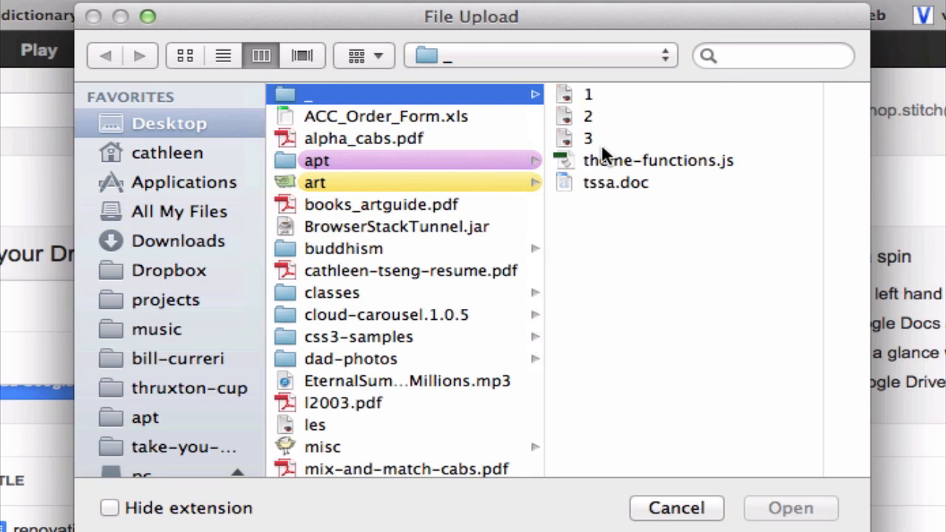
mouse_move(668, 222)
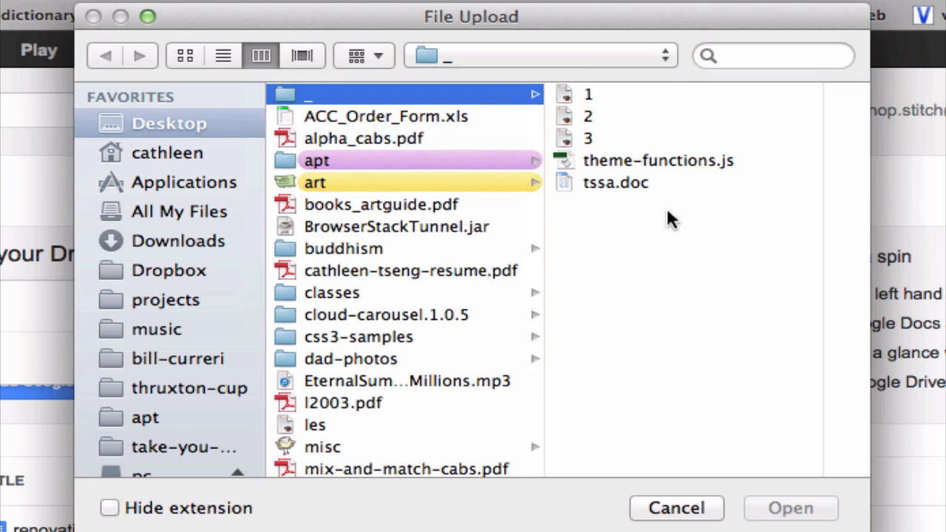
mouse_move(617, 101)
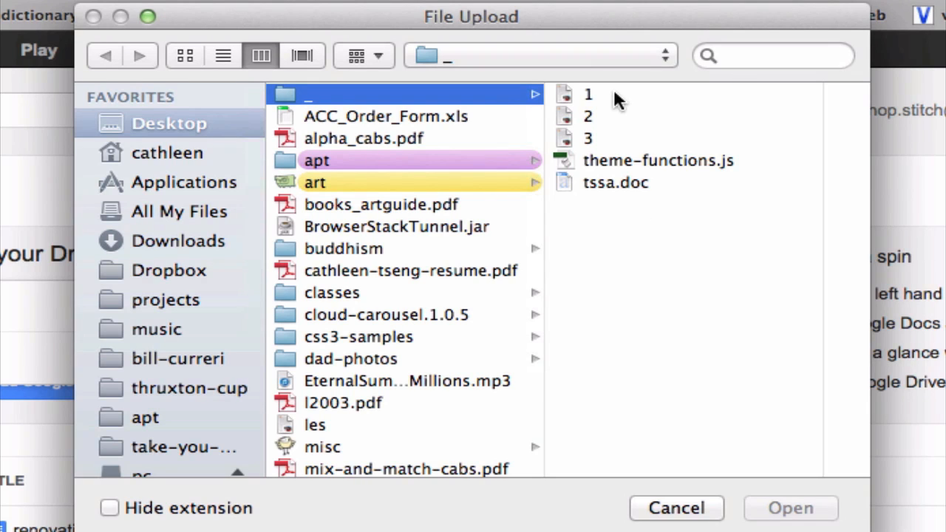
mouse_move(613, 110)
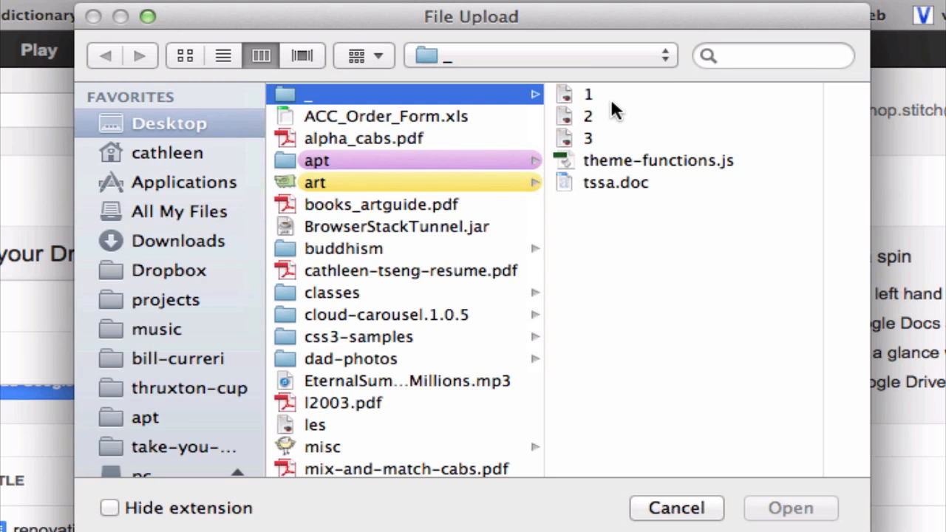
Step: Select files 1, 2 and 3 together in the File Upload dialog
left_click(588, 95)
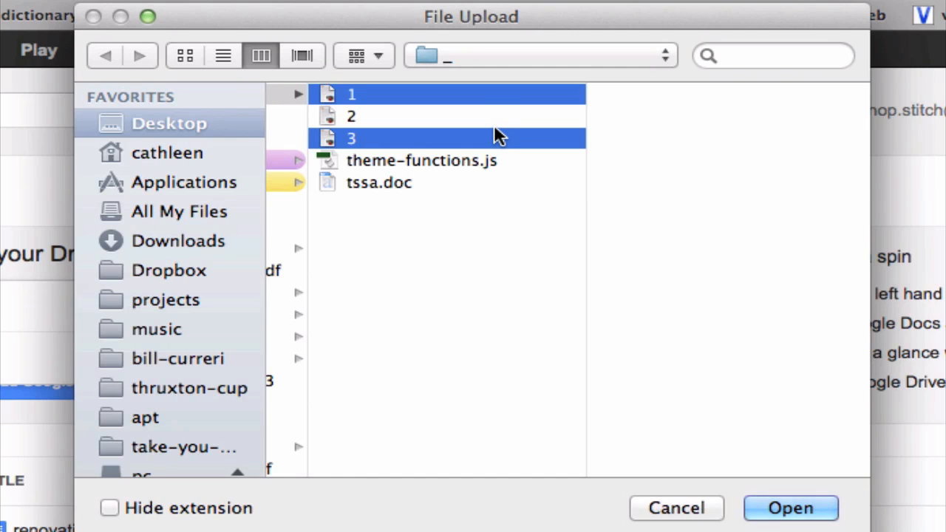
mouse_move(493, 133)
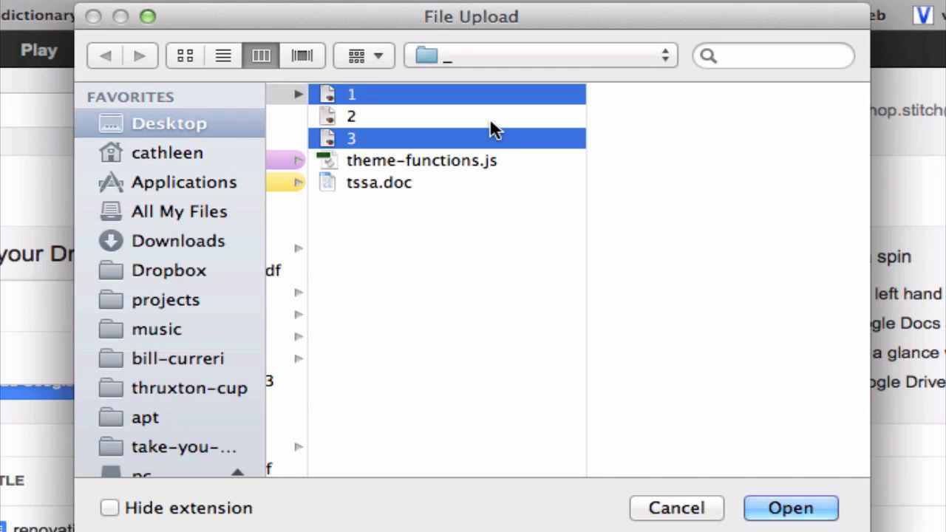
left_click(352, 115)
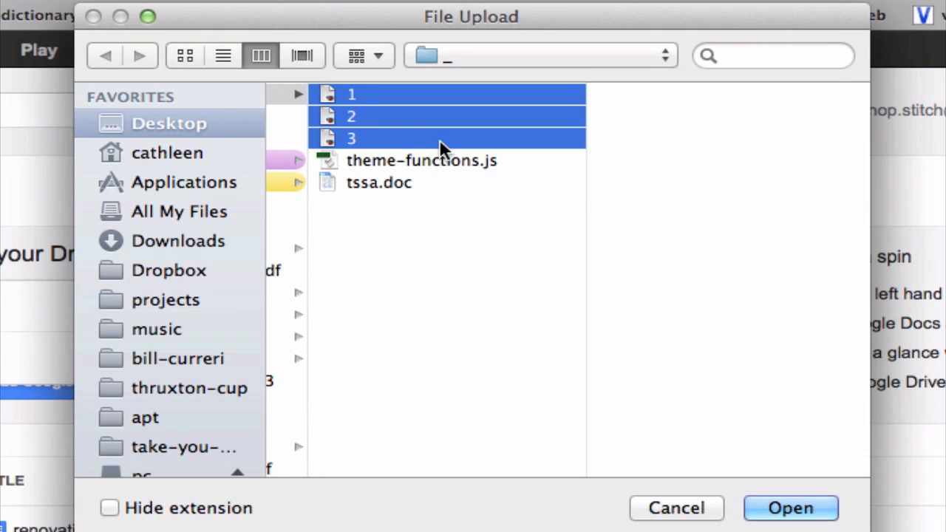
mouse_move(473, 288)
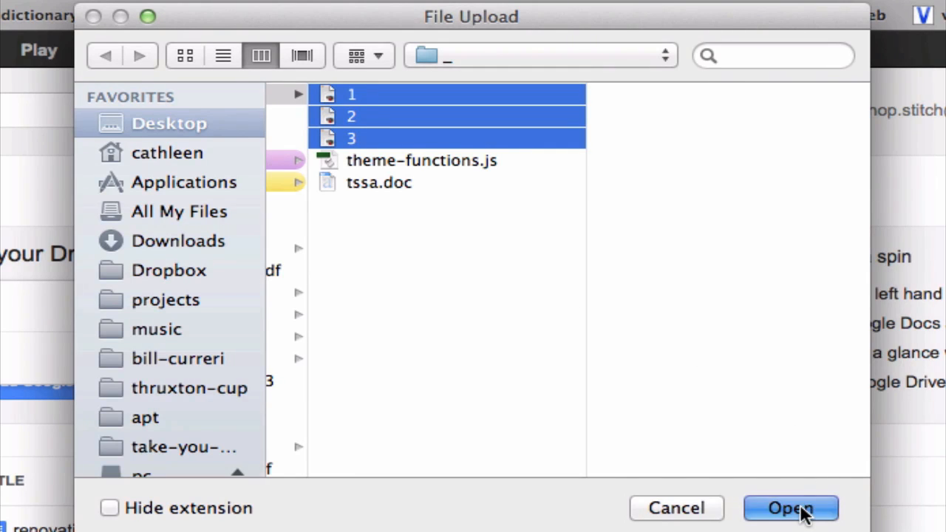
Step: Upload the selected files so 1.rtf, 2.rtf and 3.rtf appear in My Drive
left_click(791, 509)
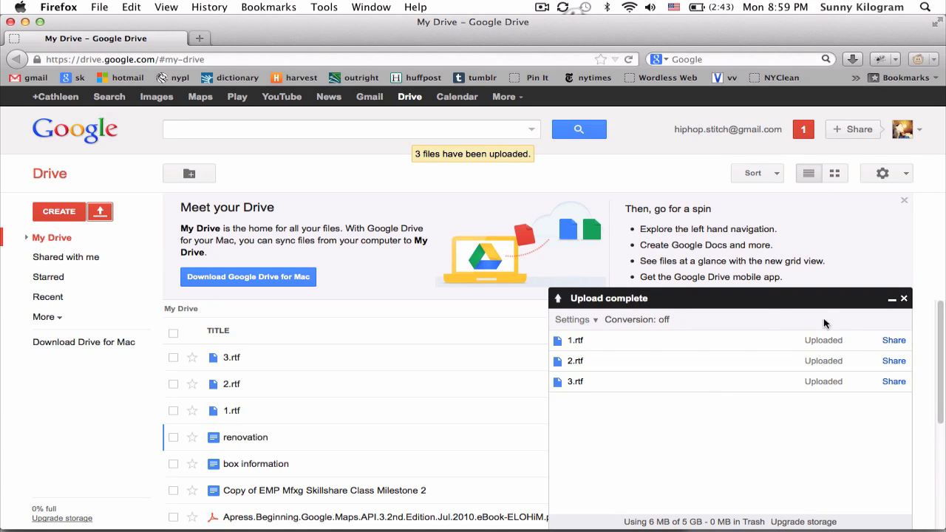
mouse_move(748, 314)
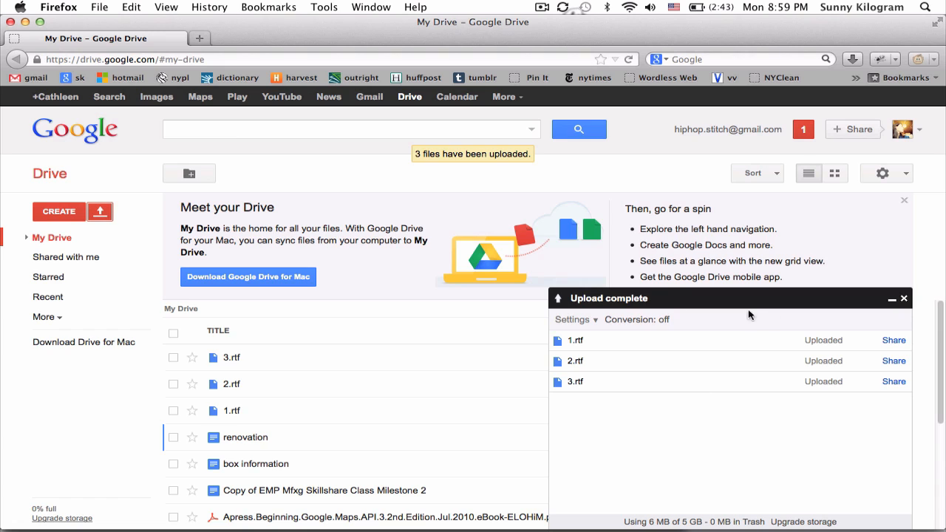
mouse_move(622, 311)
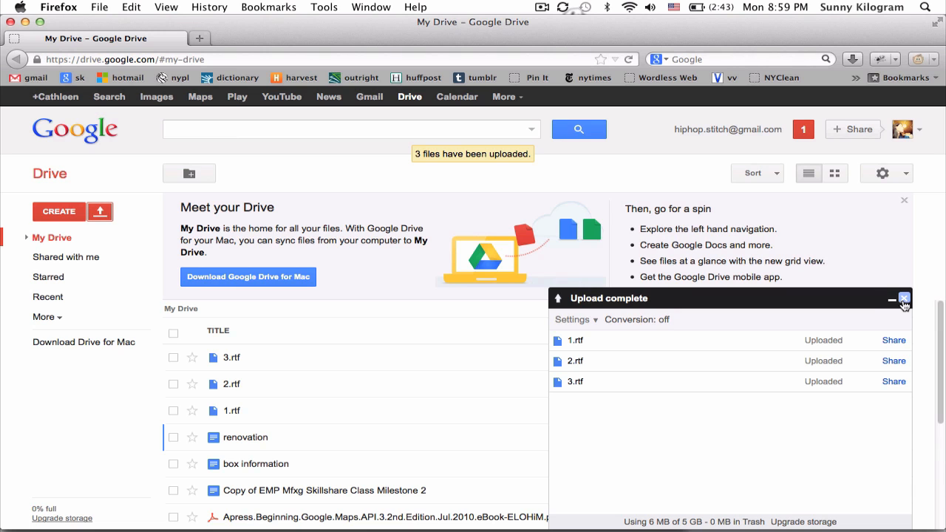
Step: Dismiss the Upload complete panel, leaving 3.rtf, 2.rtf and 1.rtf listed
left_click(903, 299)
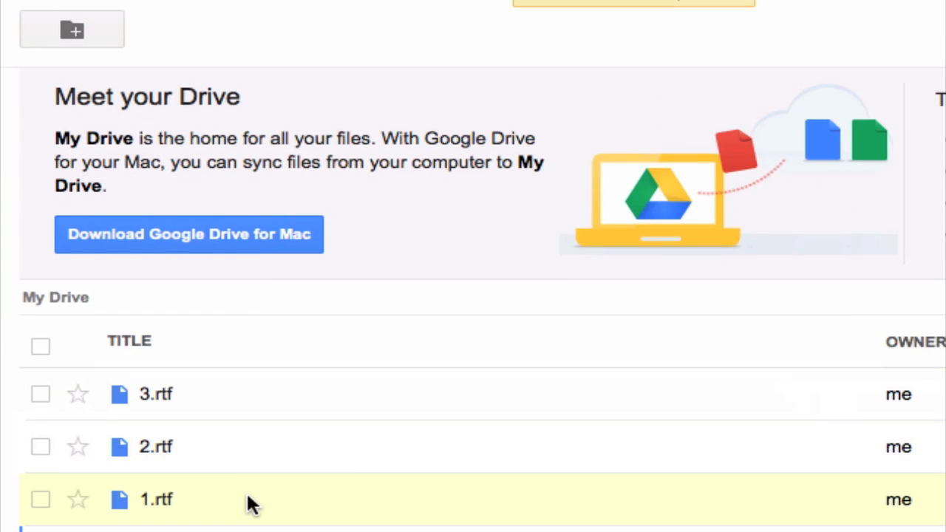
mouse_move(259, 387)
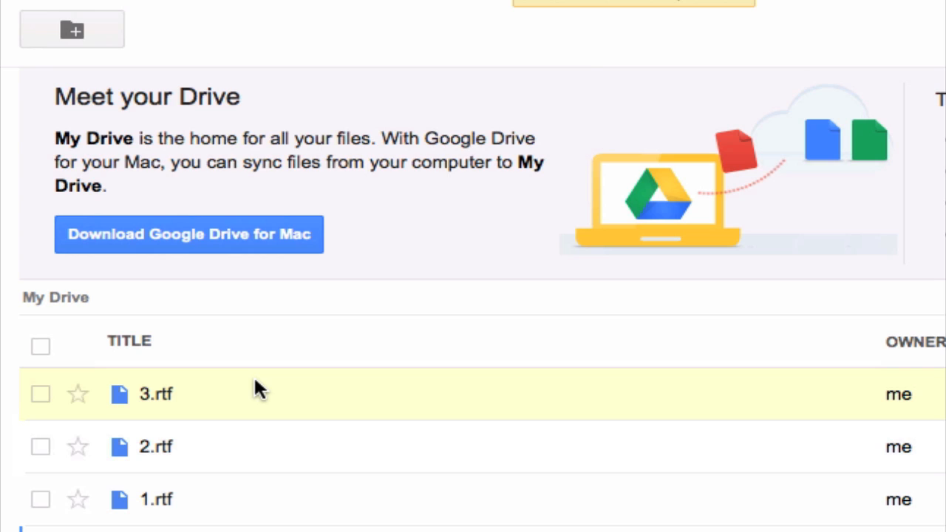
mouse_move(294, 359)
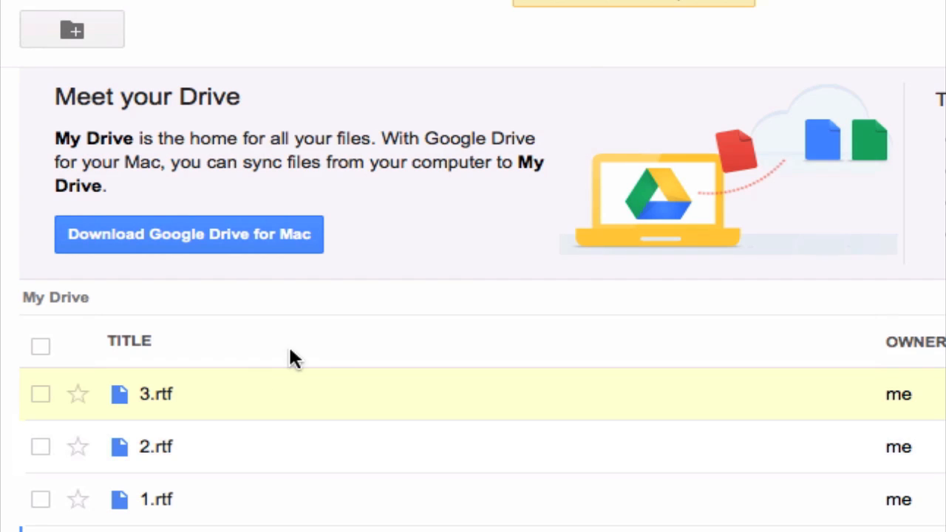